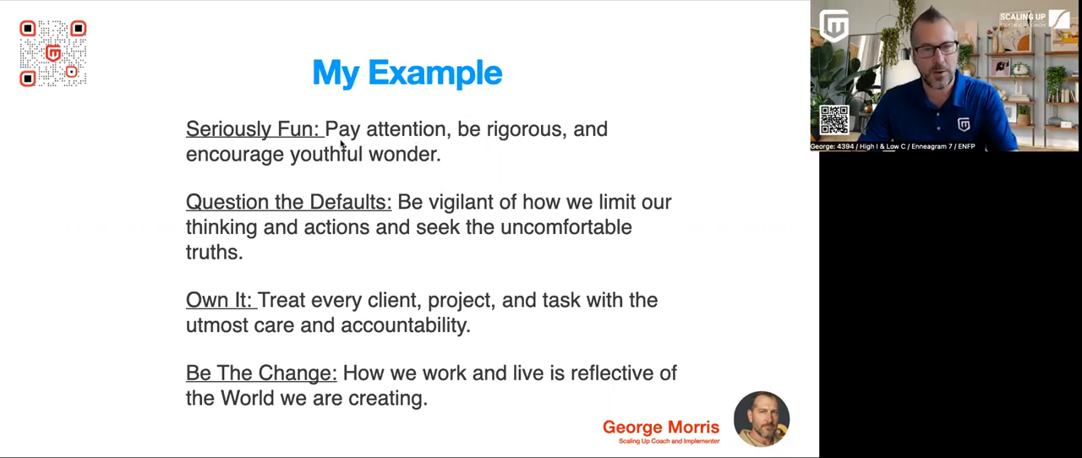
pyautogui.moveTo(524, 131)
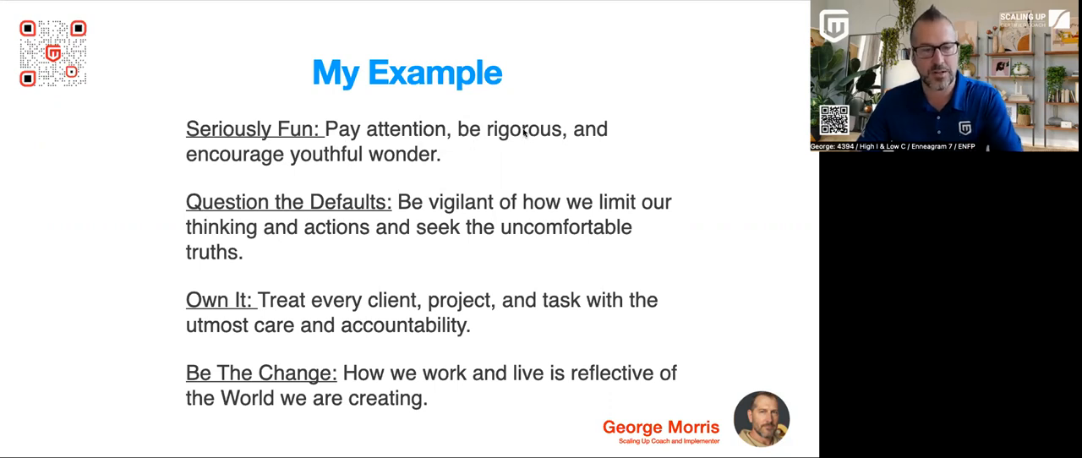
pyautogui.moveTo(451, 165)
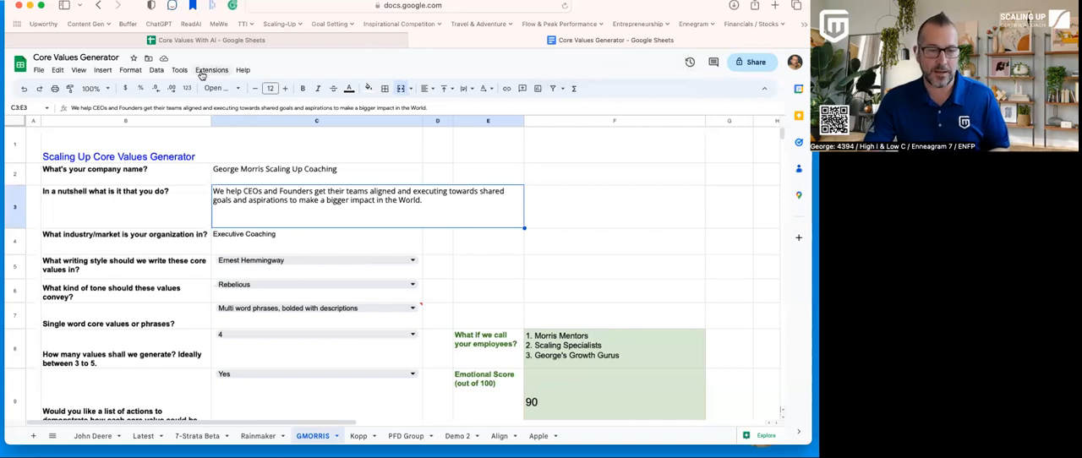
# Browse the installed add-on extensions and scroll through the Core Values With AI sheet
pyautogui.click(212, 69)
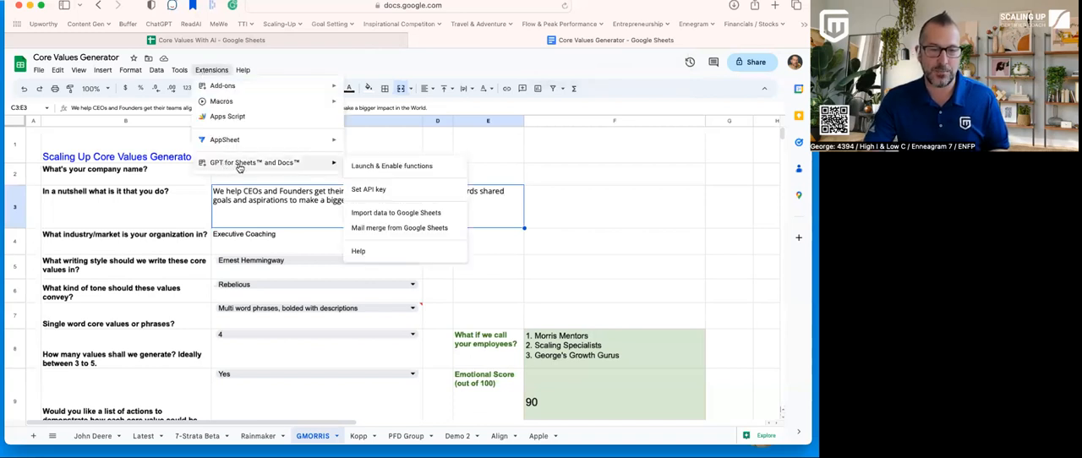
pyautogui.moveTo(369, 189)
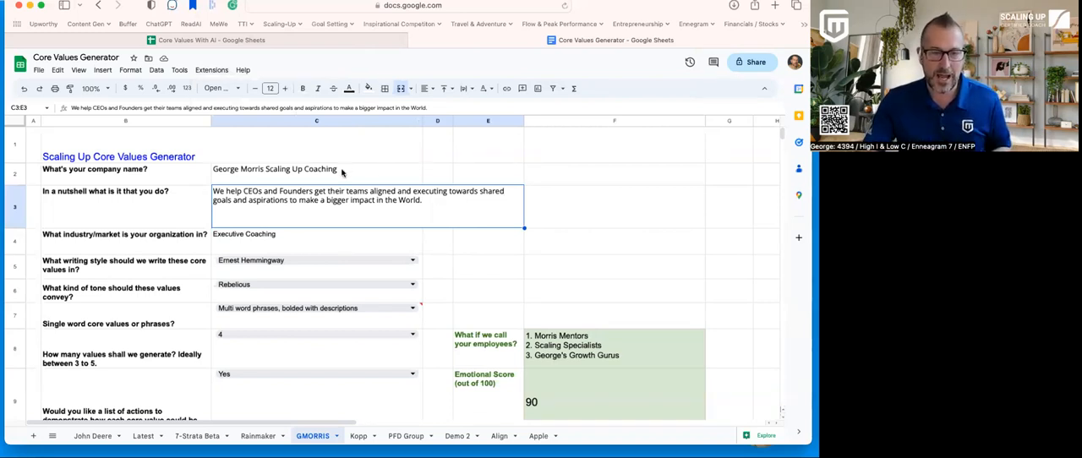
pyautogui.moveTo(578, 332)
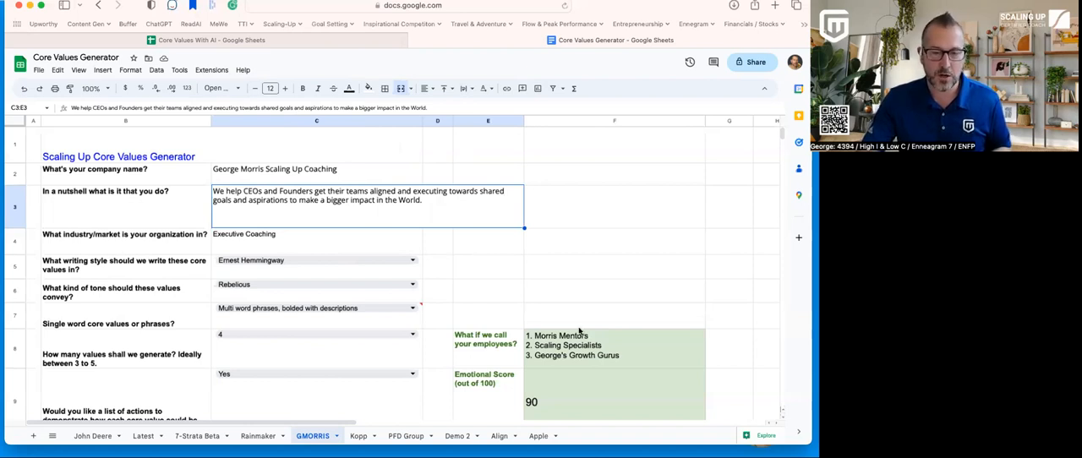
pyautogui.moveTo(584, 285)
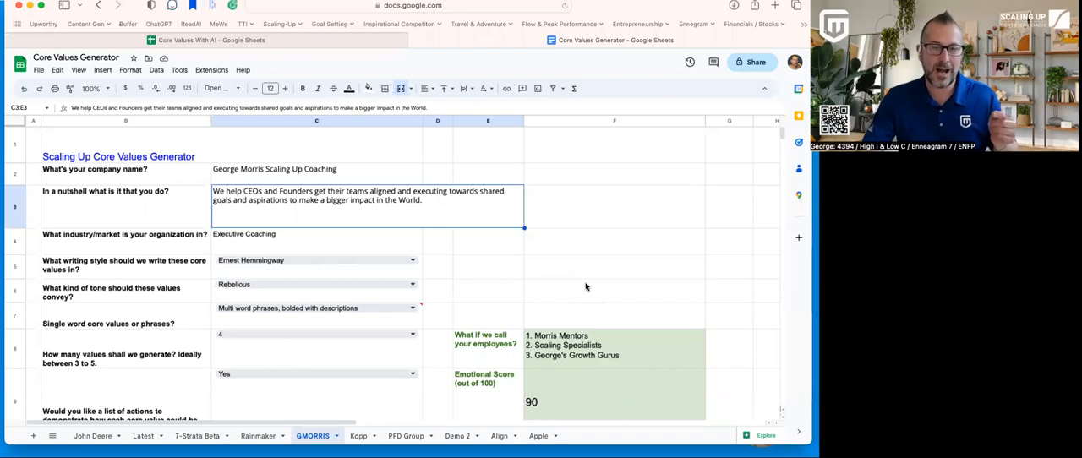
pyautogui.click(616, 291)
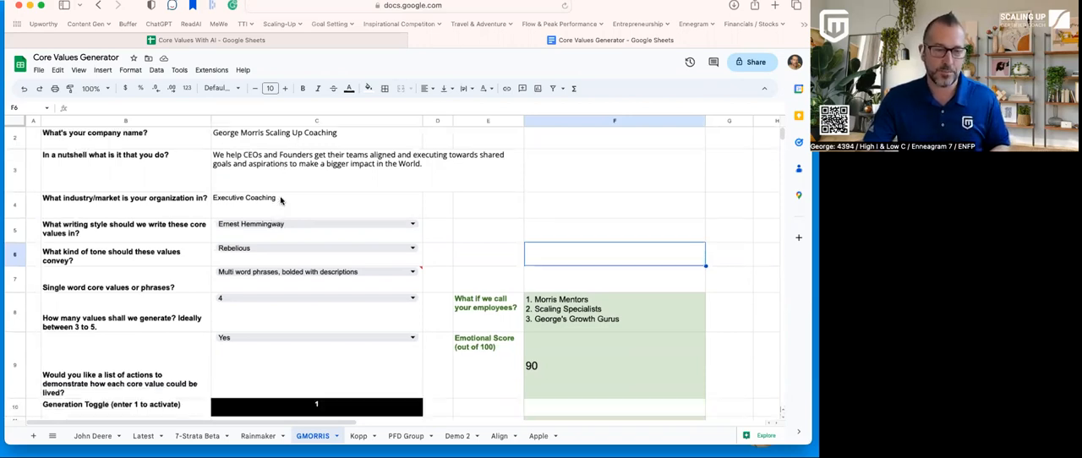
pyautogui.scroll(-3)
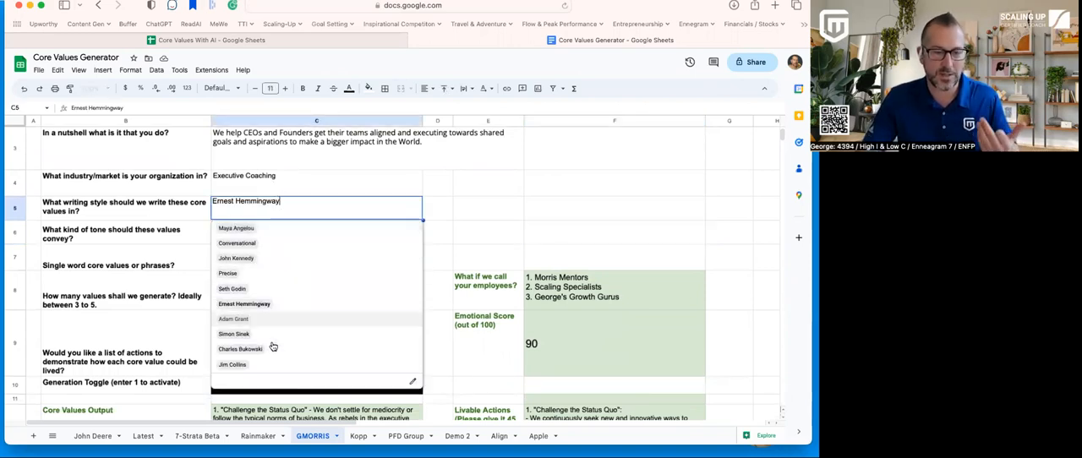
pyautogui.moveTo(294, 329)
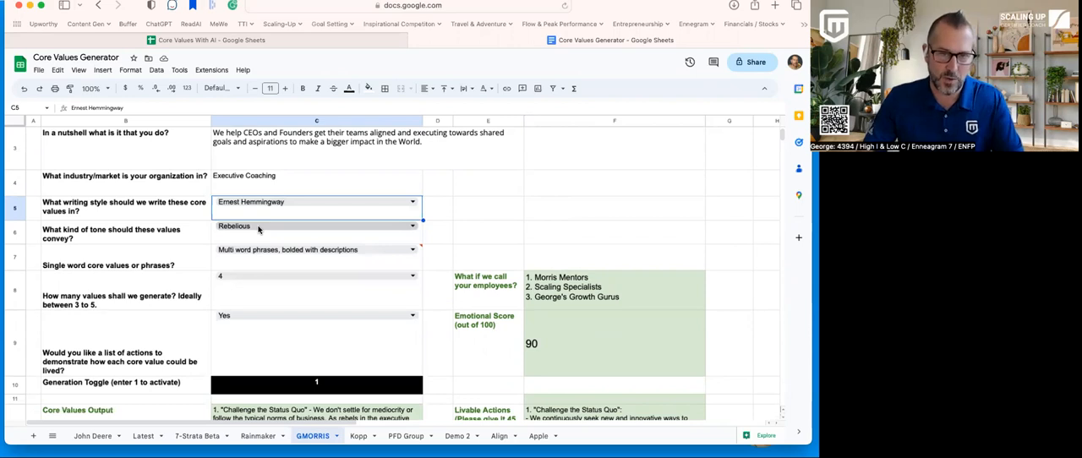
pyautogui.click(316, 226)
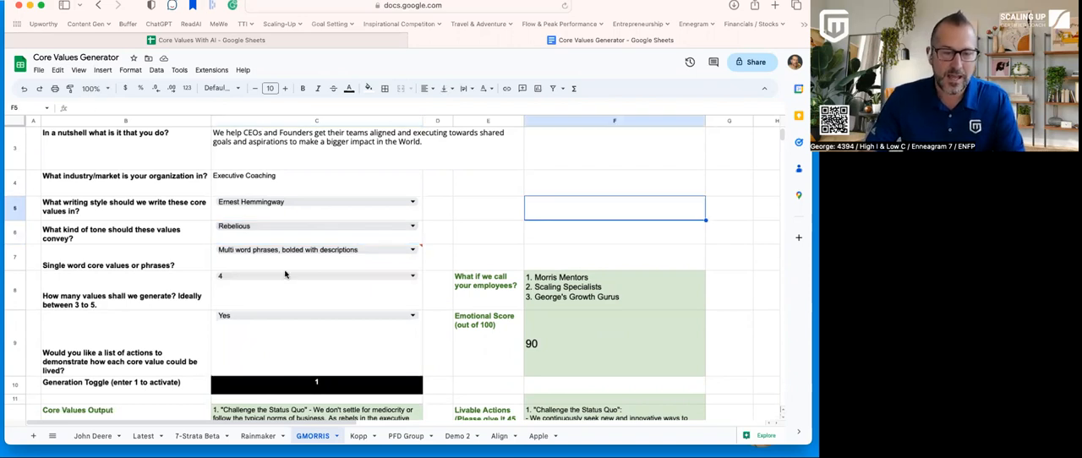
pyautogui.moveTo(302, 287)
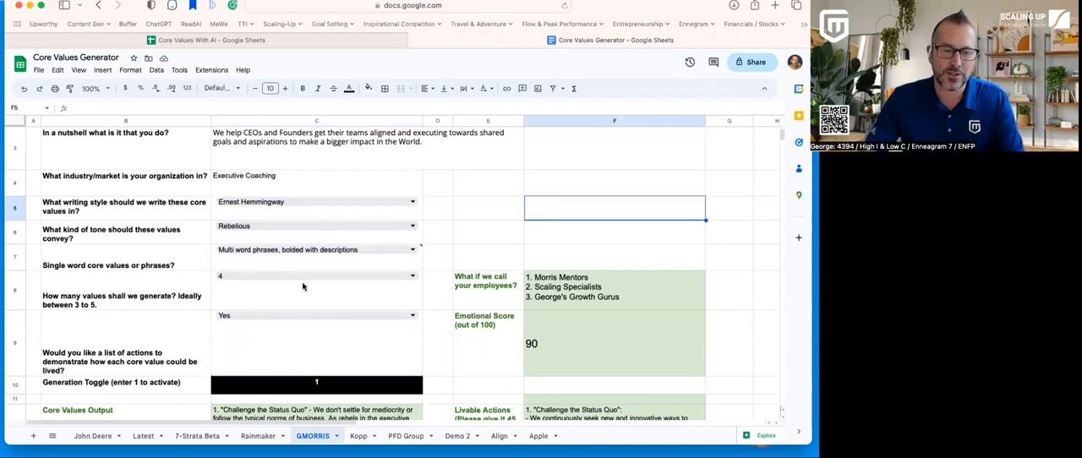
pyautogui.scroll(-3)
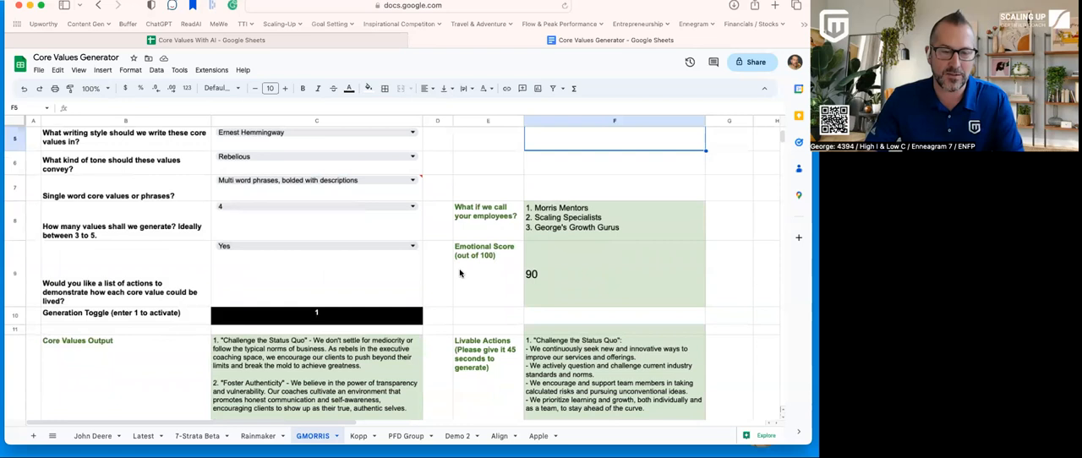
pyautogui.scroll(-3)
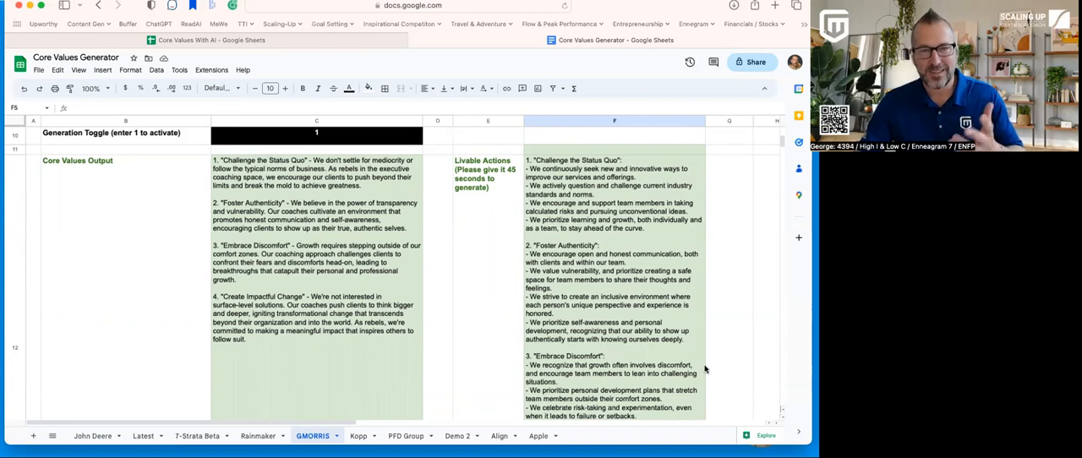
pyautogui.moveTo(372, 218)
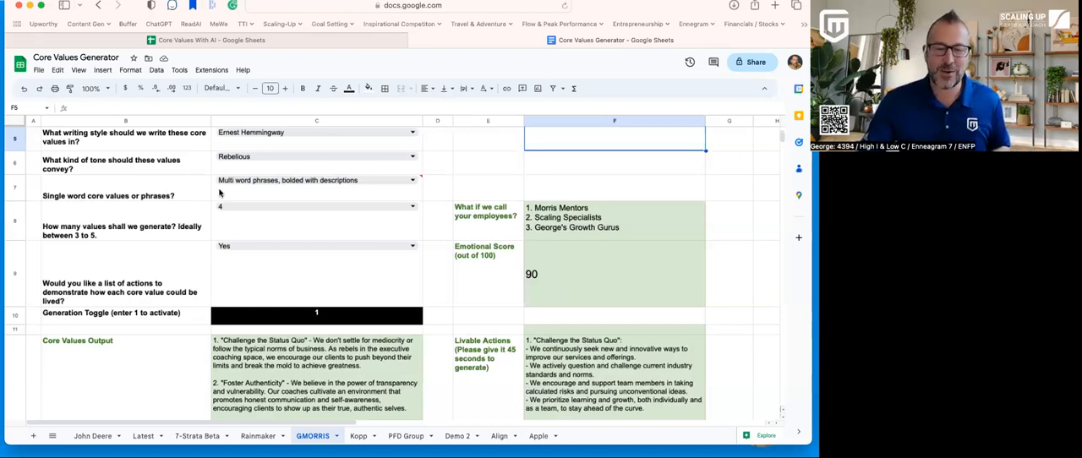
pyautogui.scroll(-3)
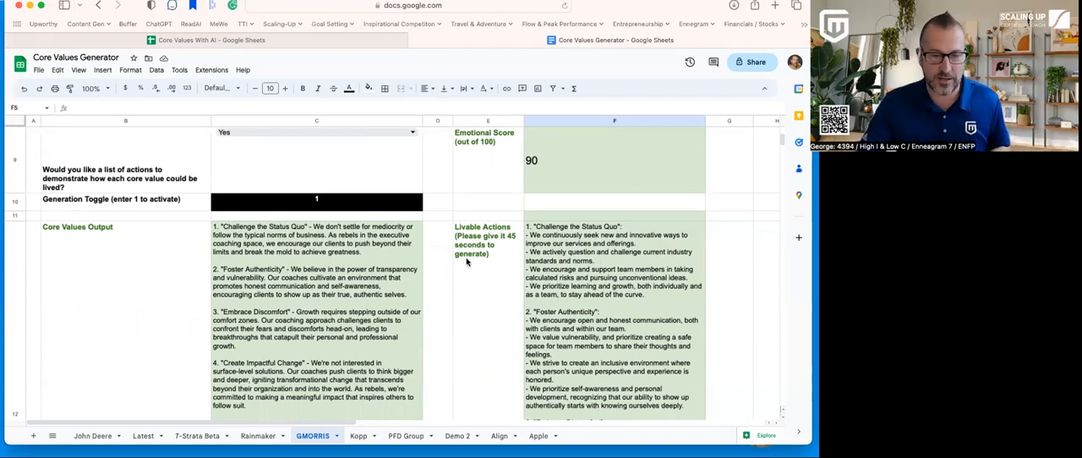
pyautogui.scroll(-3)
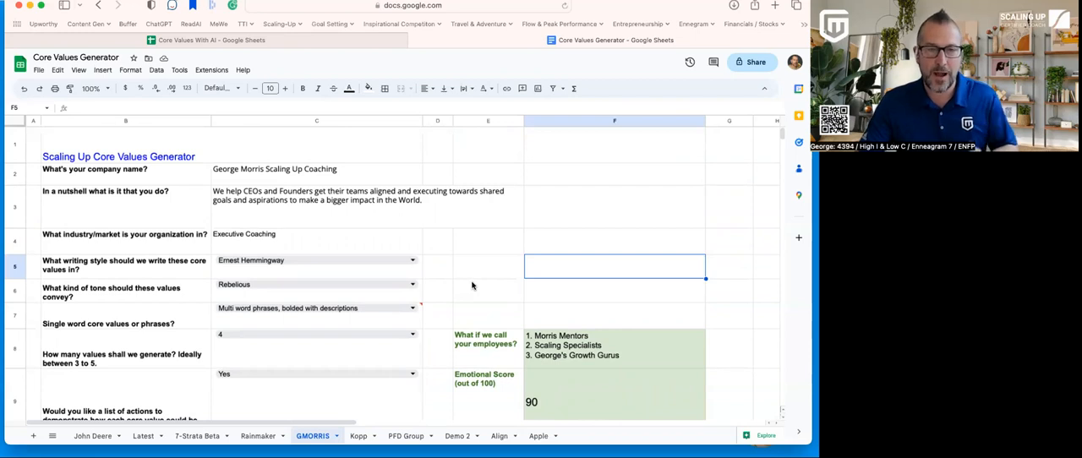
pyautogui.moveTo(463, 274)
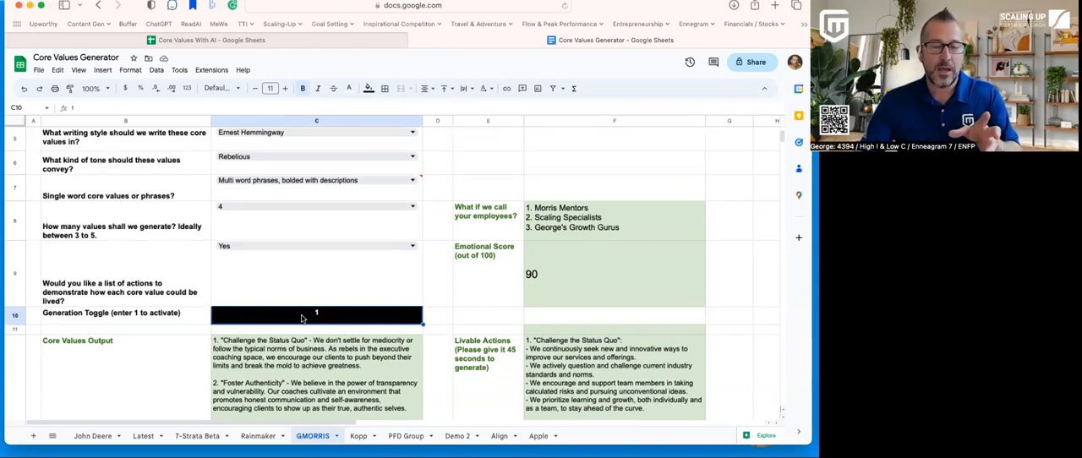
pyautogui.moveTo(429, 277)
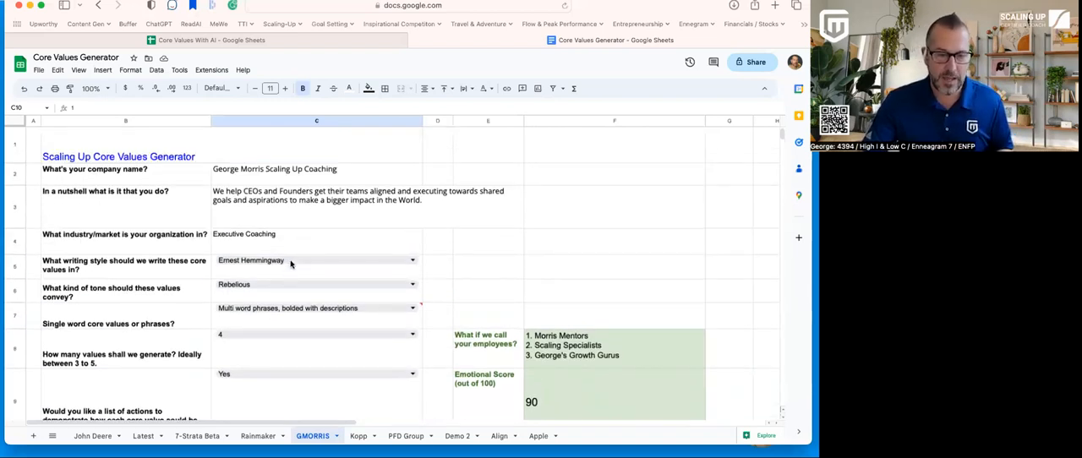
# Set the writing style to Seth Godin and the tone to Playful for three values
pyautogui.click(316, 264)
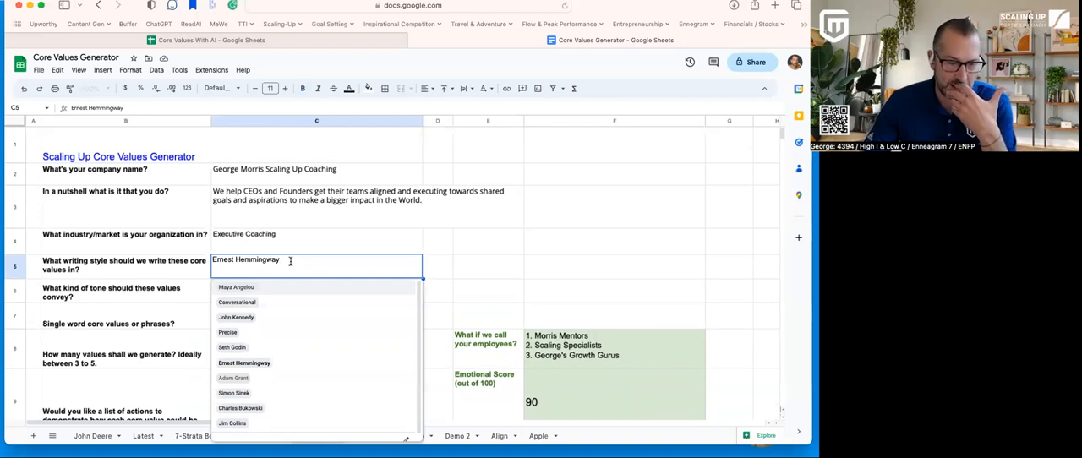
pyautogui.click(233, 348)
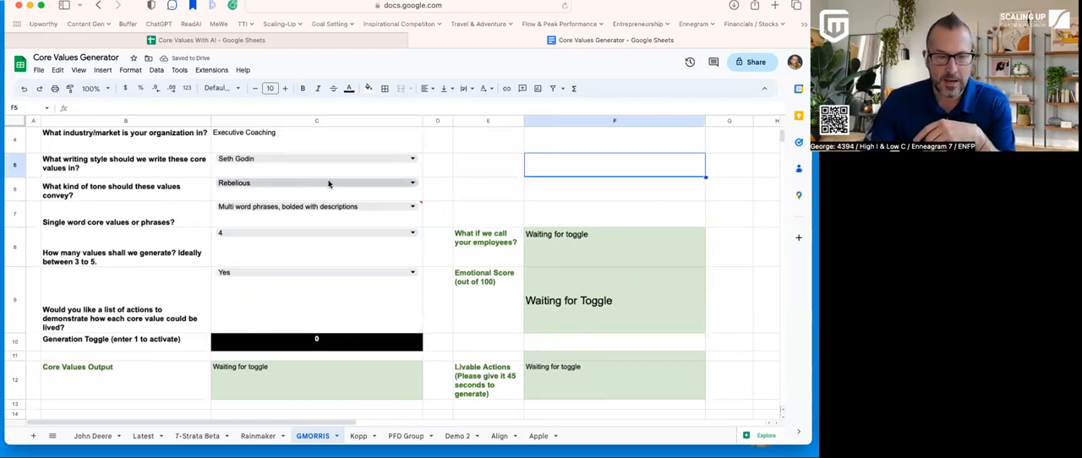
pyautogui.click(316, 183)
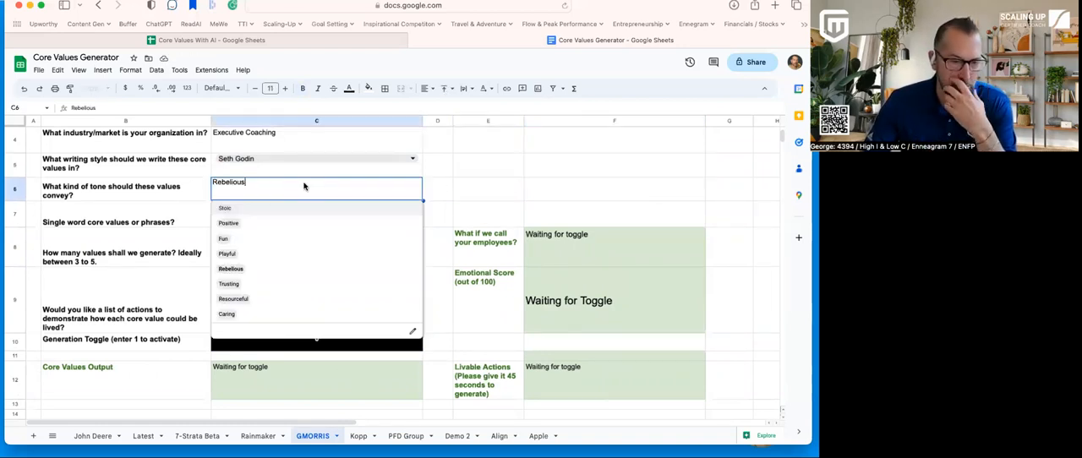
pyautogui.click(227, 254)
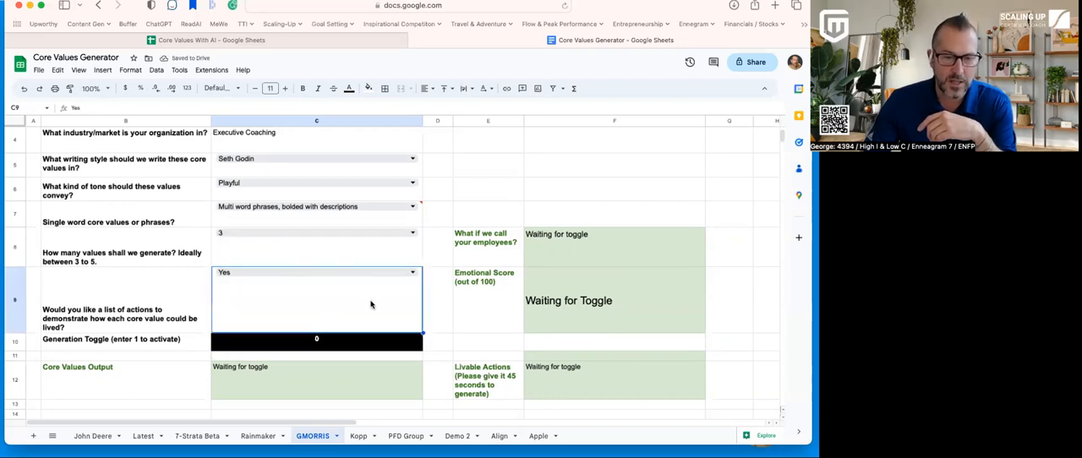
pyautogui.scroll(-3)
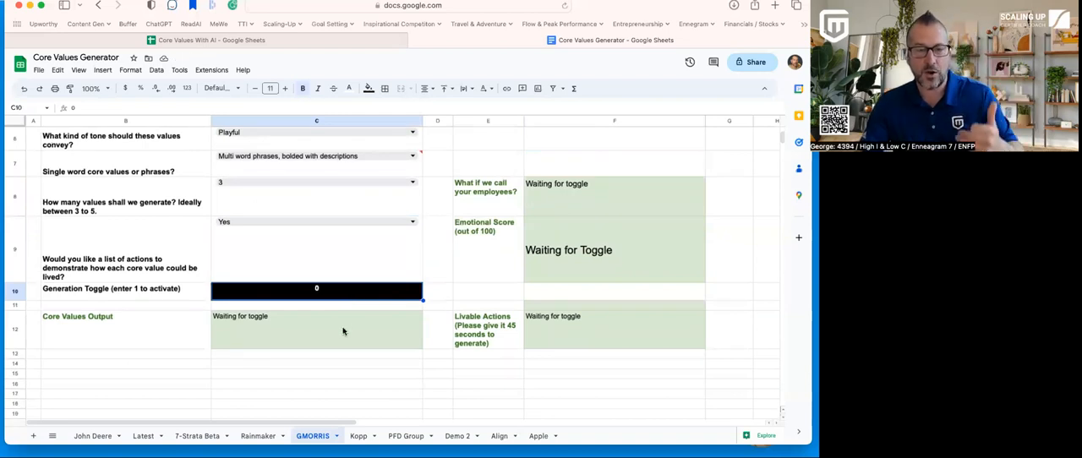
pyautogui.moveTo(346, 331)
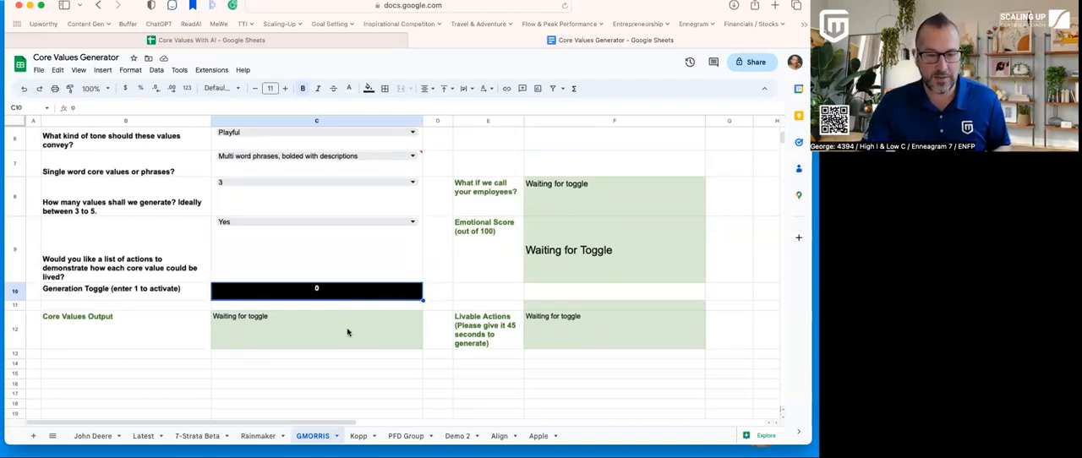
pyautogui.click(316, 328)
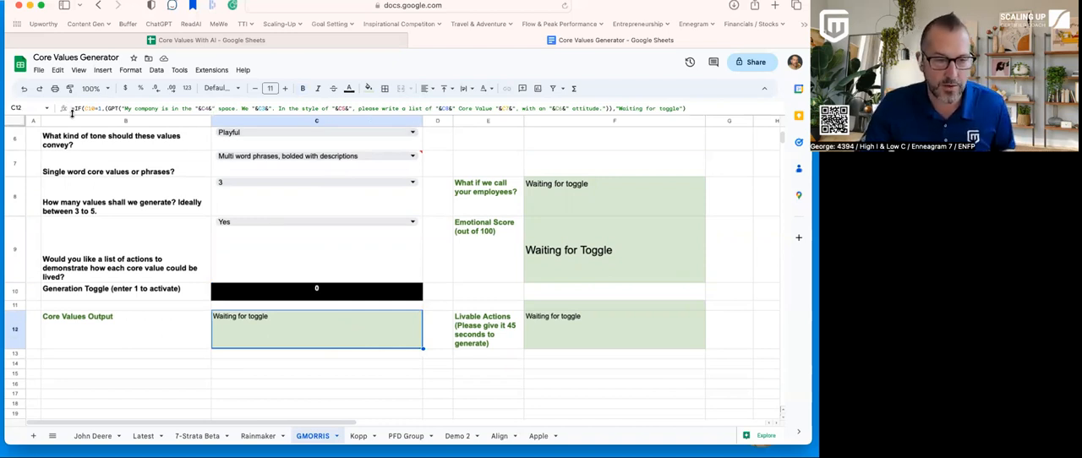
pyautogui.scroll(-3)
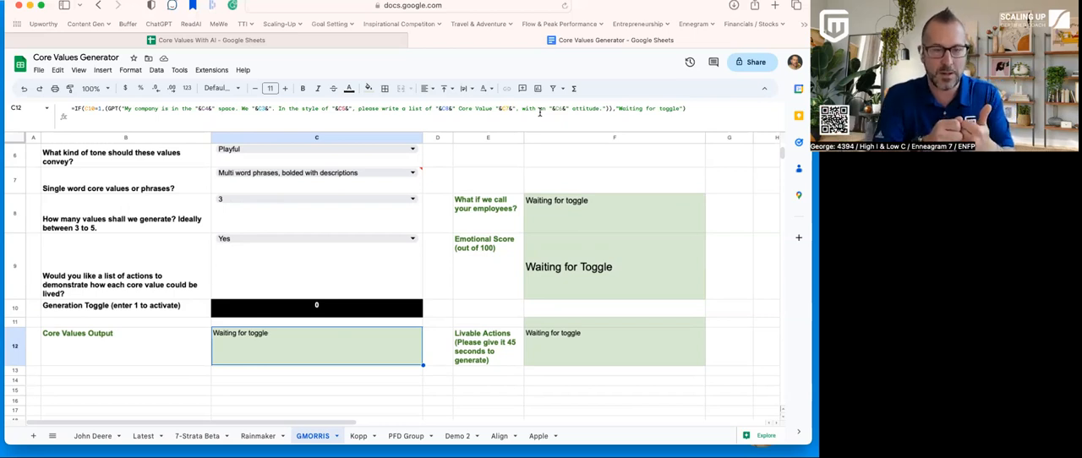
pyautogui.click(316, 304)
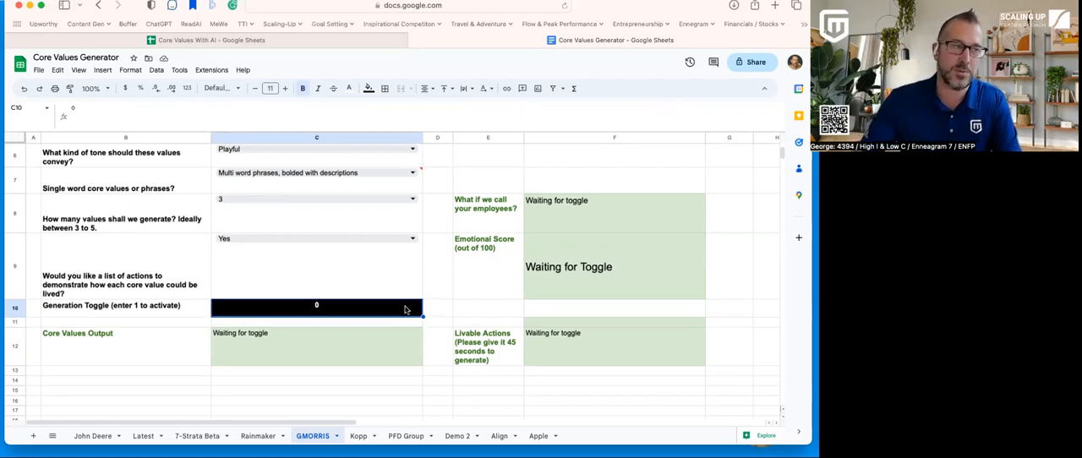
pyautogui.write('1')
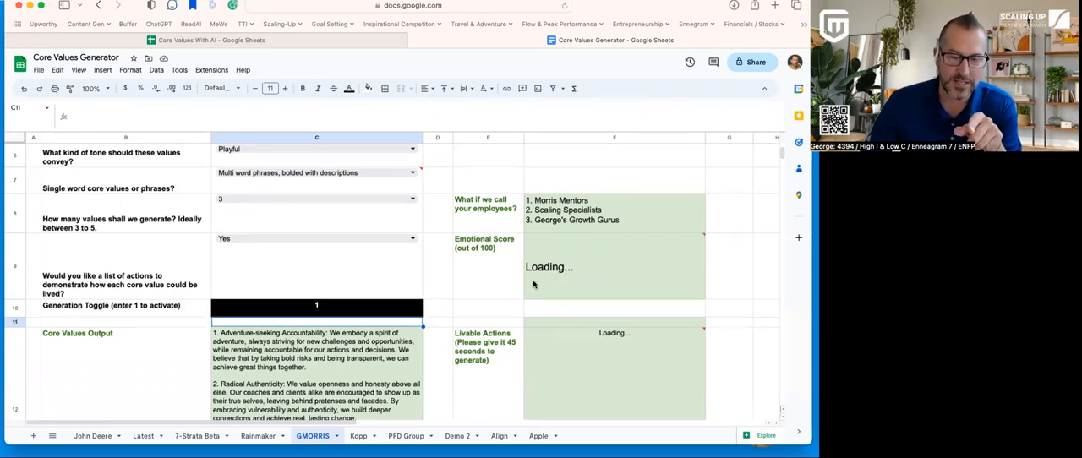
# Scroll down to review the three generated playful values and their livable actions
pyautogui.scroll(-3)
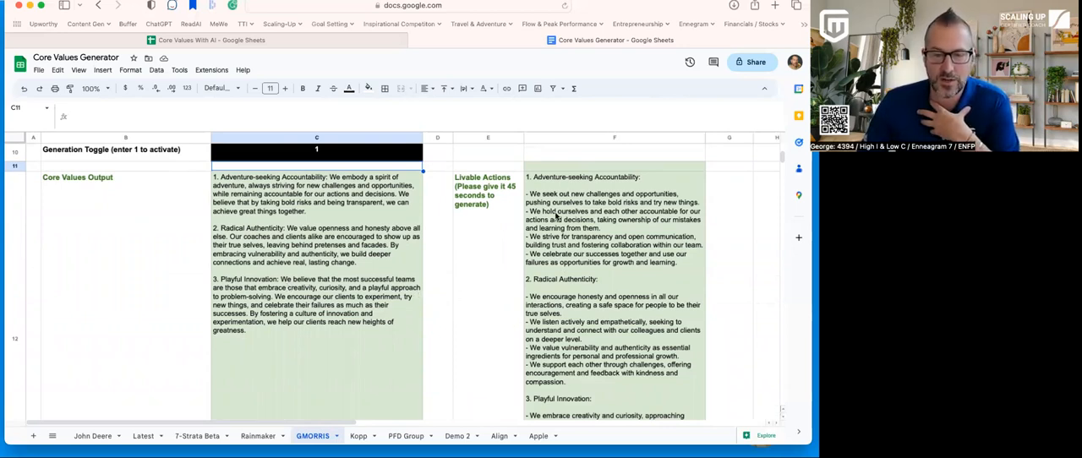
pyautogui.moveTo(618, 234)
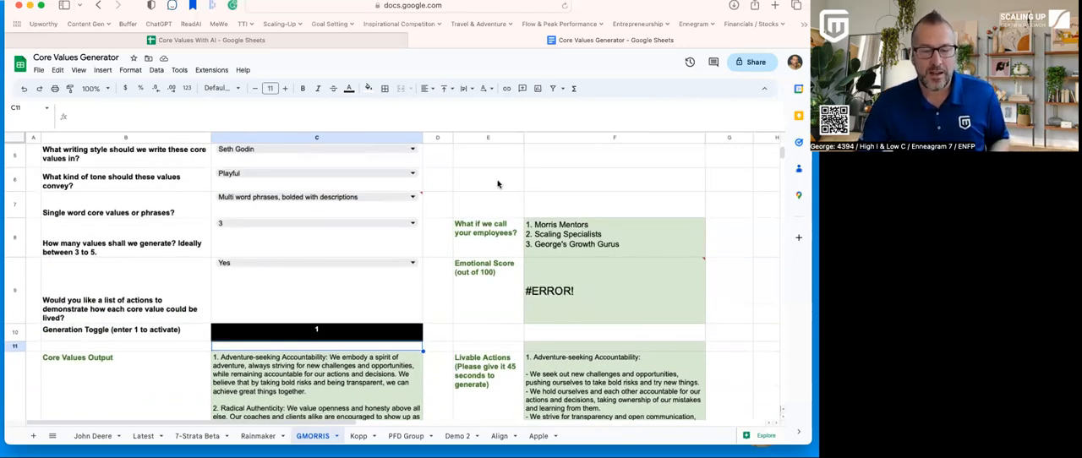
pyautogui.scroll(-3)
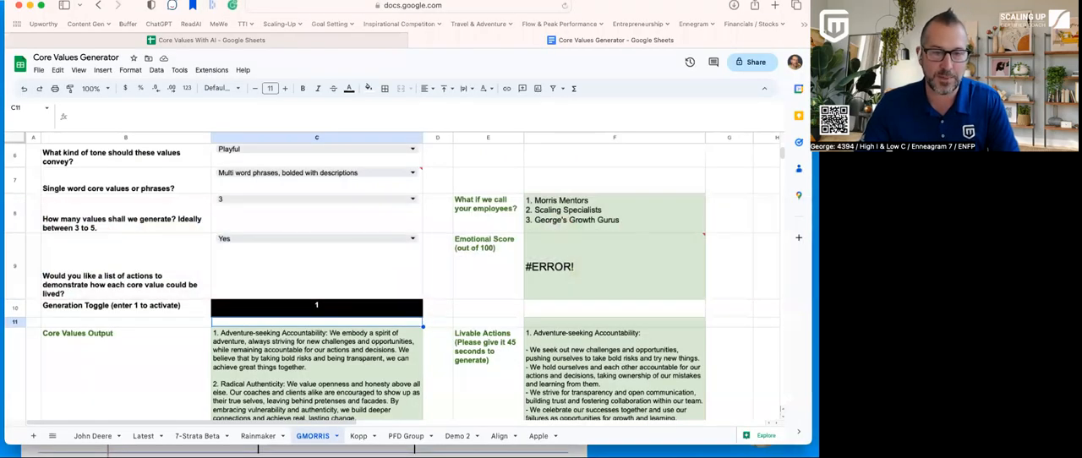
pyautogui.click(115, 436)
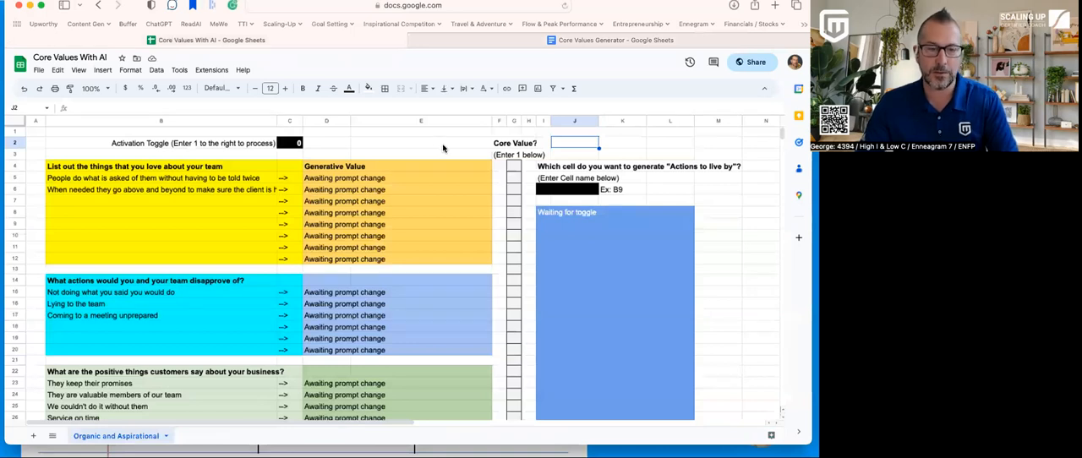
pyautogui.click(419, 142)
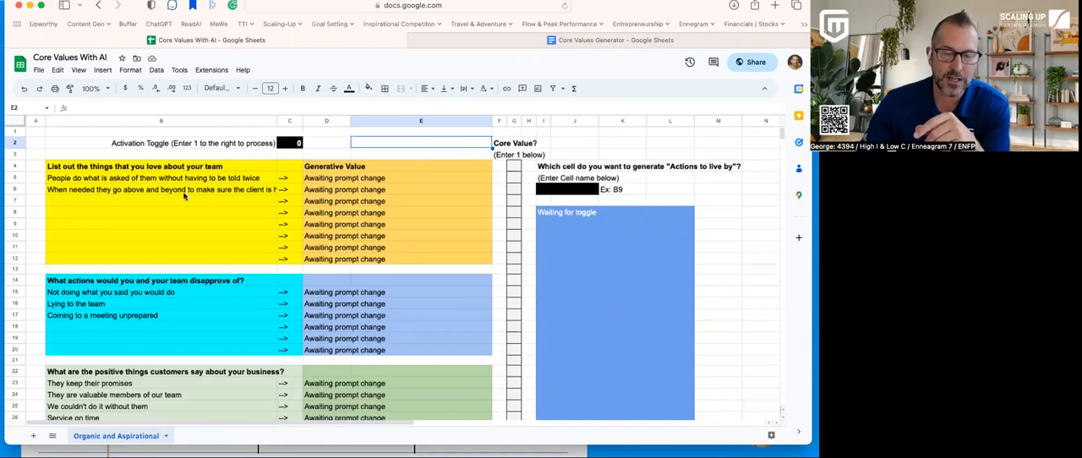
pyautogui.moveTo(135, 270)
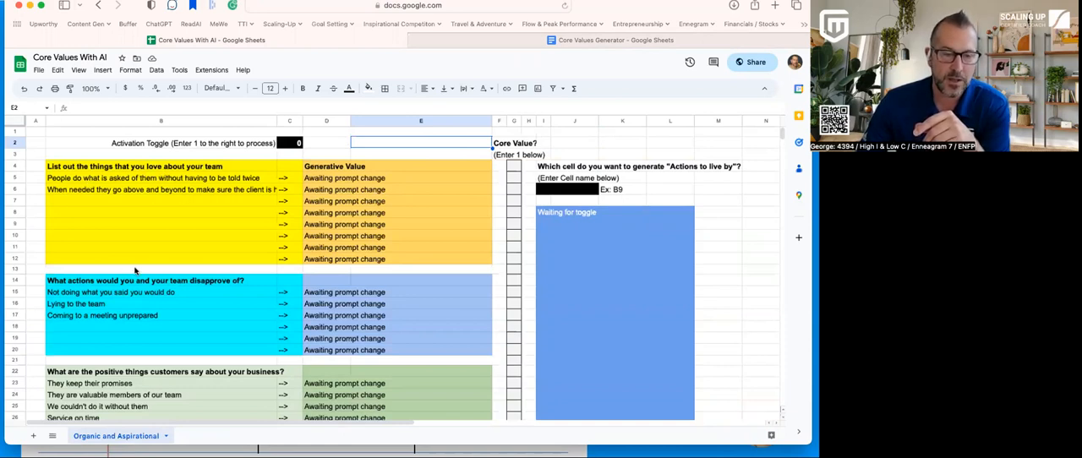
pyautogui.scroll(-3)
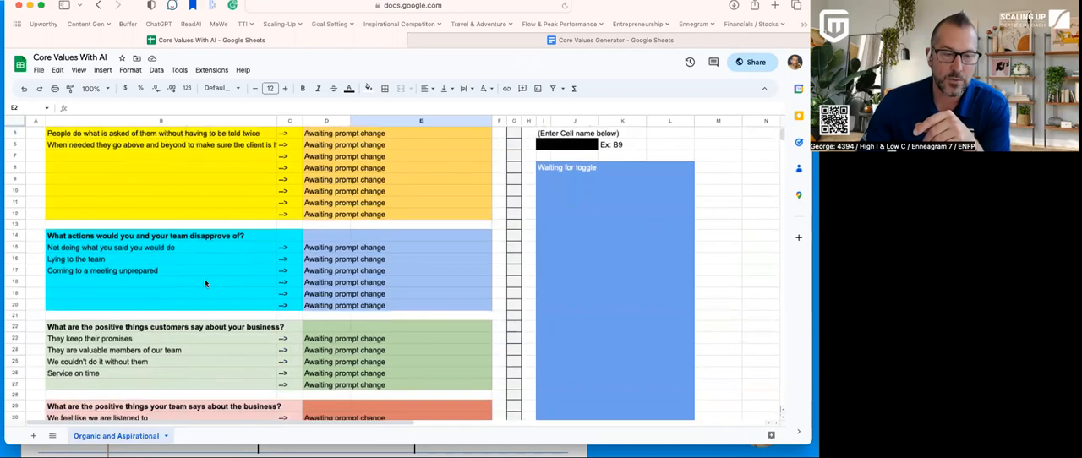
pyautogui.scroll(-3)
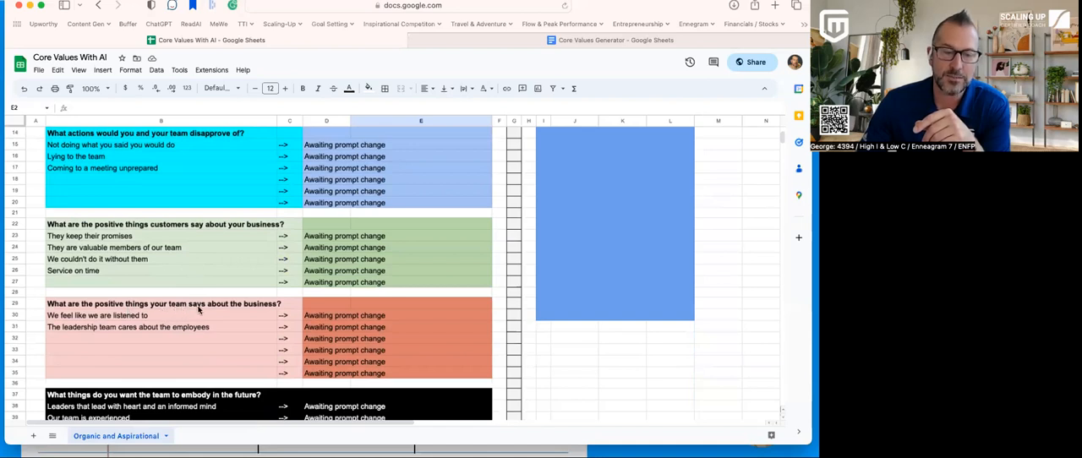
pyautogui.scroll(-3)
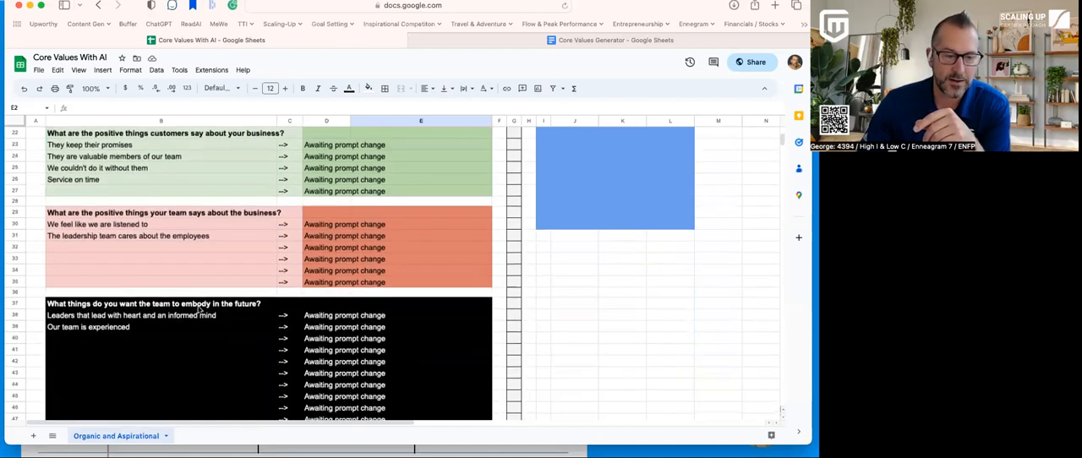
pyautogui.scroll(-3)
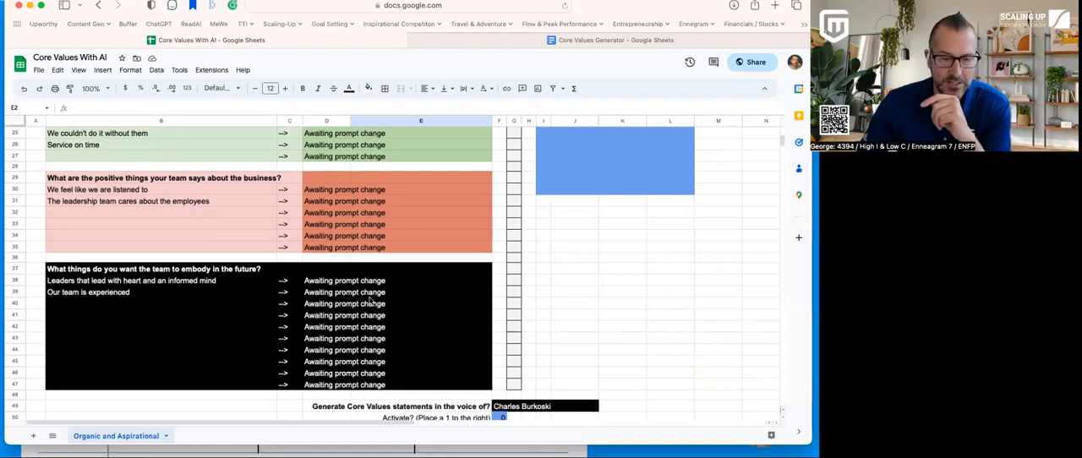
pyautogui.scroll(-3)
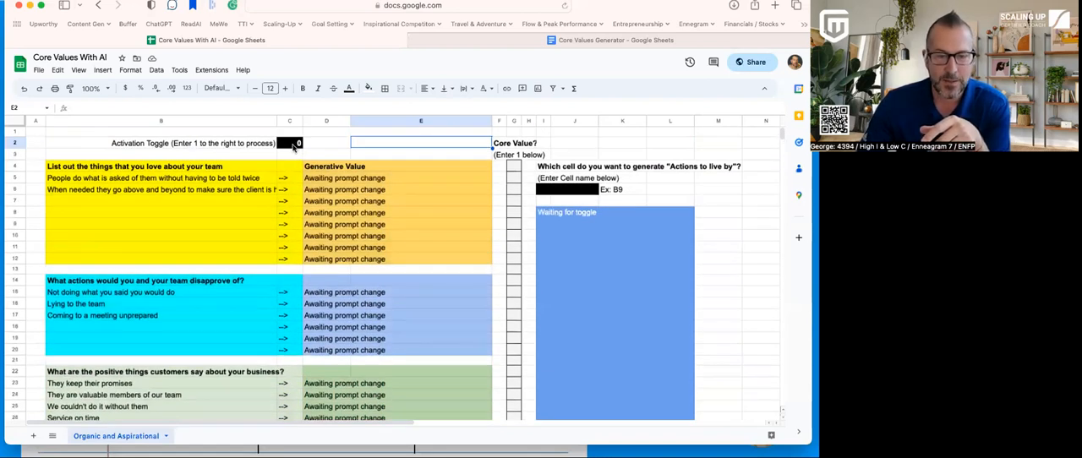
# Set the activation toggle beside row 2 to 1 so generative values like 'Reliable and Responsive' fill the rows
pyautogui.click(291, 142)
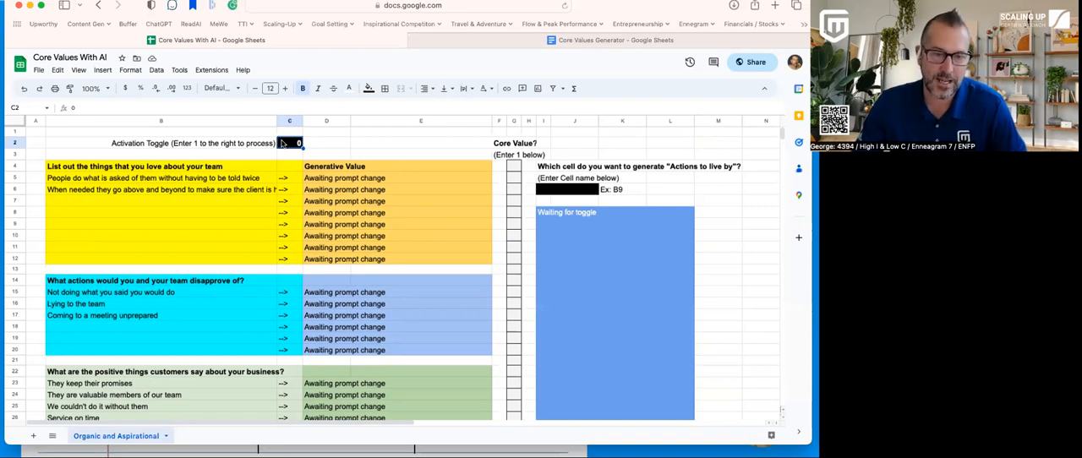
pyautogui.write('1')
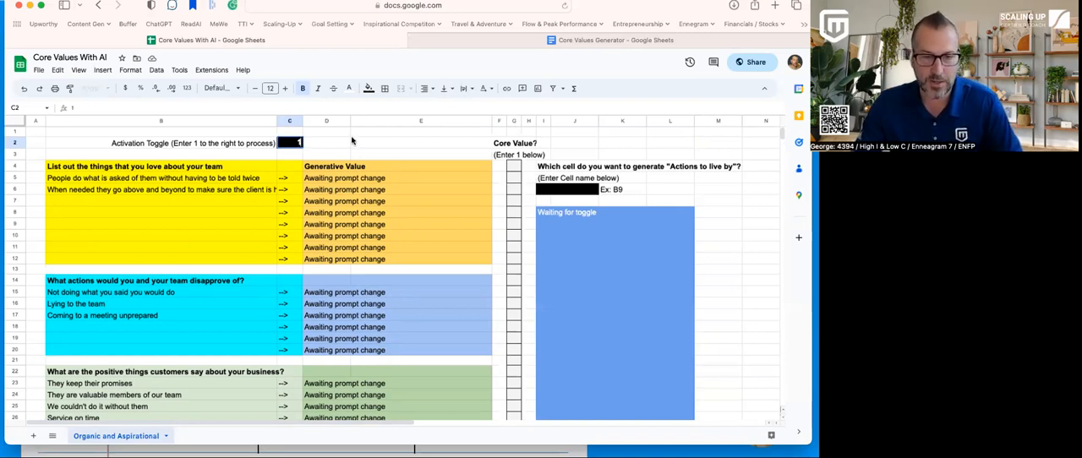
pyautogui.click(419, 142)
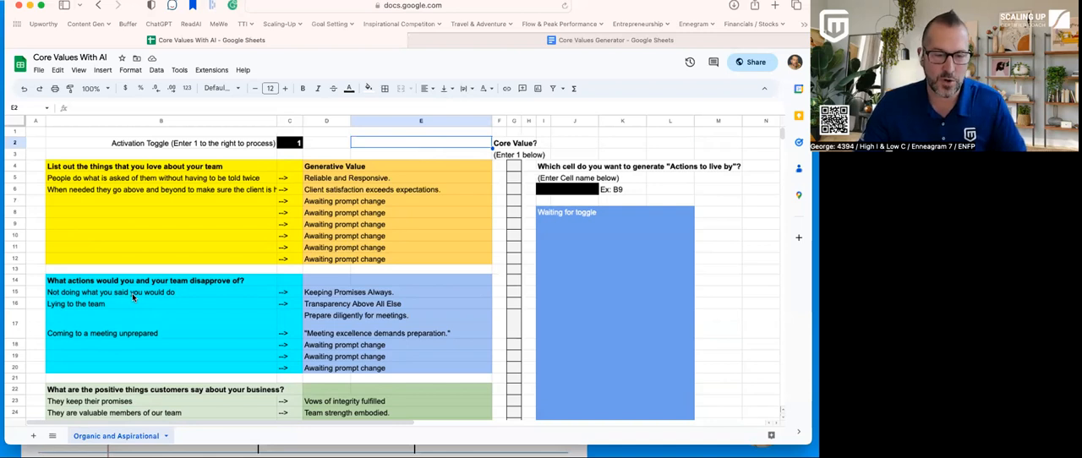
pyautogui.moveTo(328, 301)
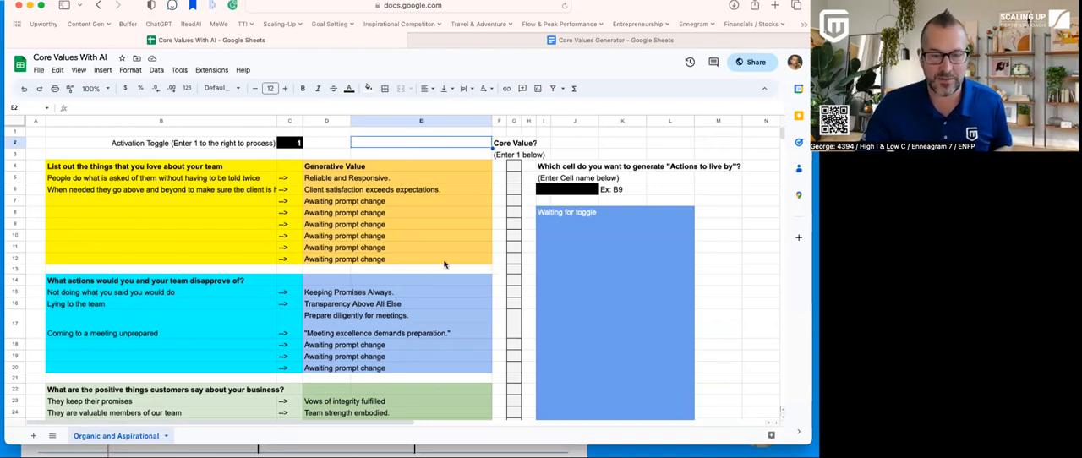
# Flag a team statement row in the future-behaviour block with a 1 in its trigger cell
pyautogui.scroll(-3)
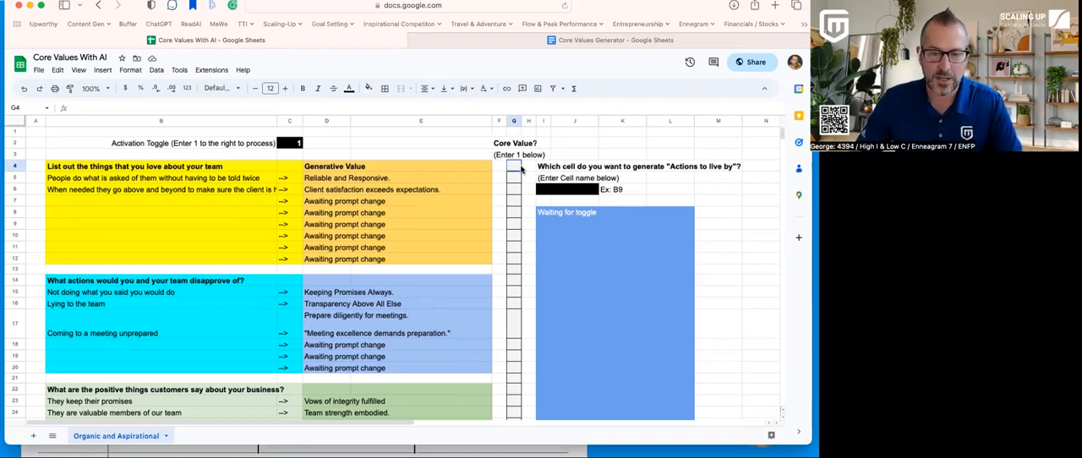
pyautogui.write('1')
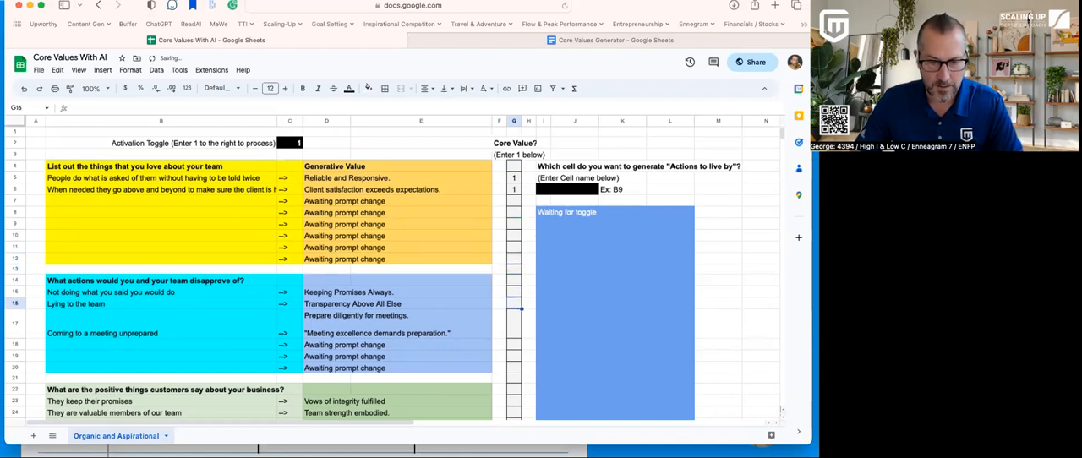
pyautogui.scroll(-3)
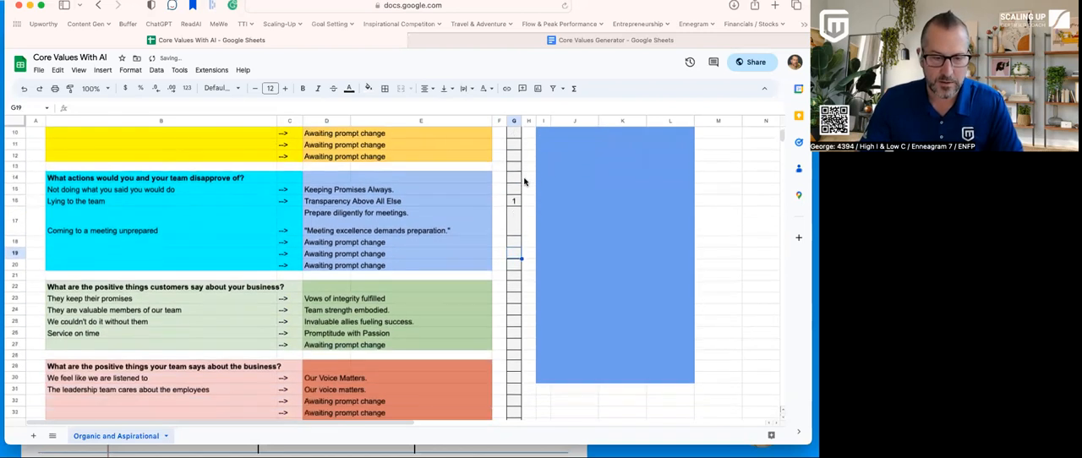
pyautogui.click(514, 309)
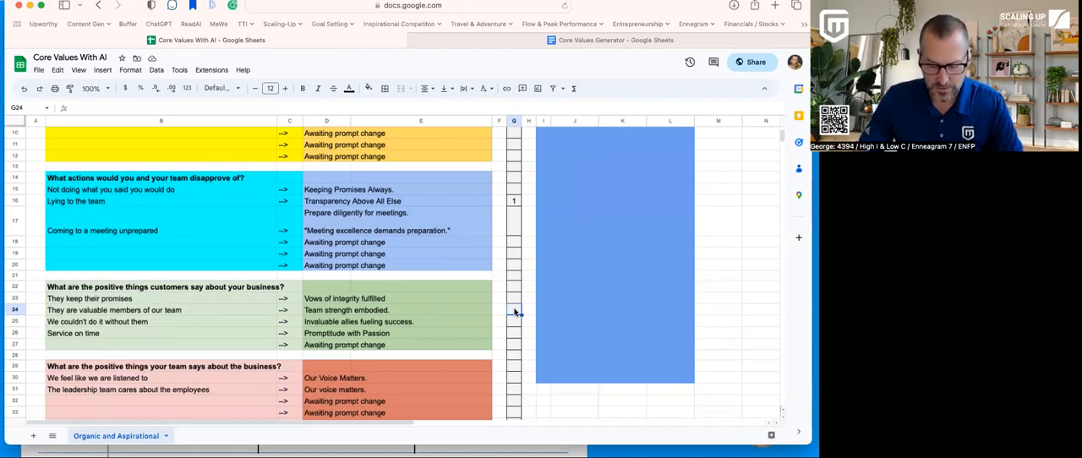
pyautogui.click(514, 338)
pyautogui.write('1')
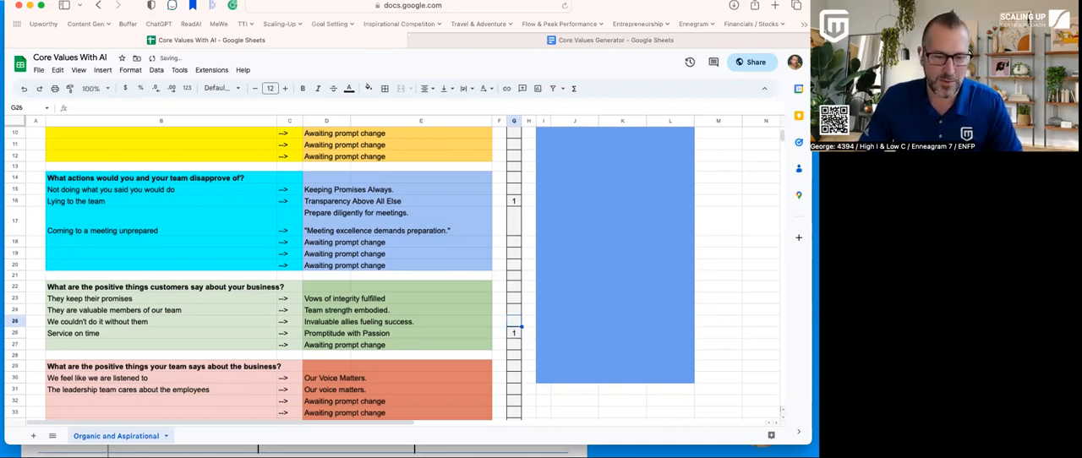
pyautogui.click(514, 377)
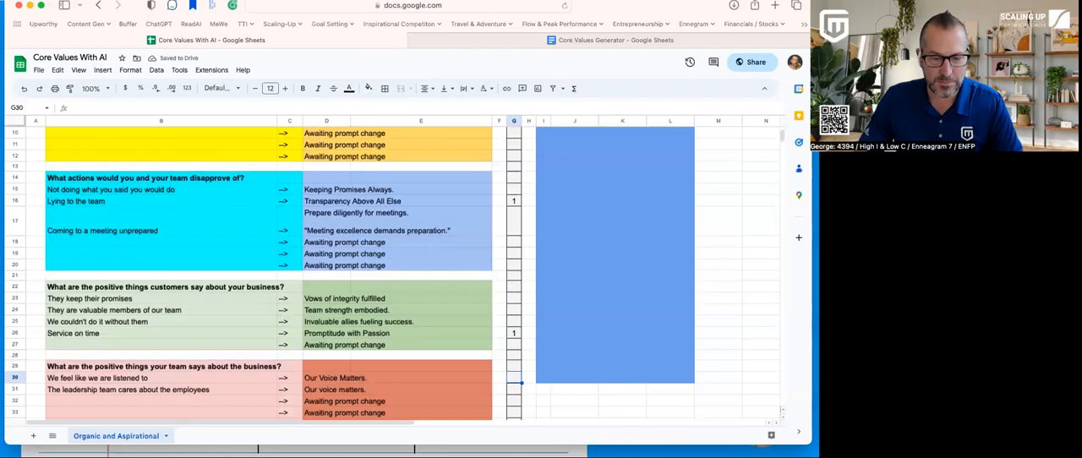
pyautogui.write('1')
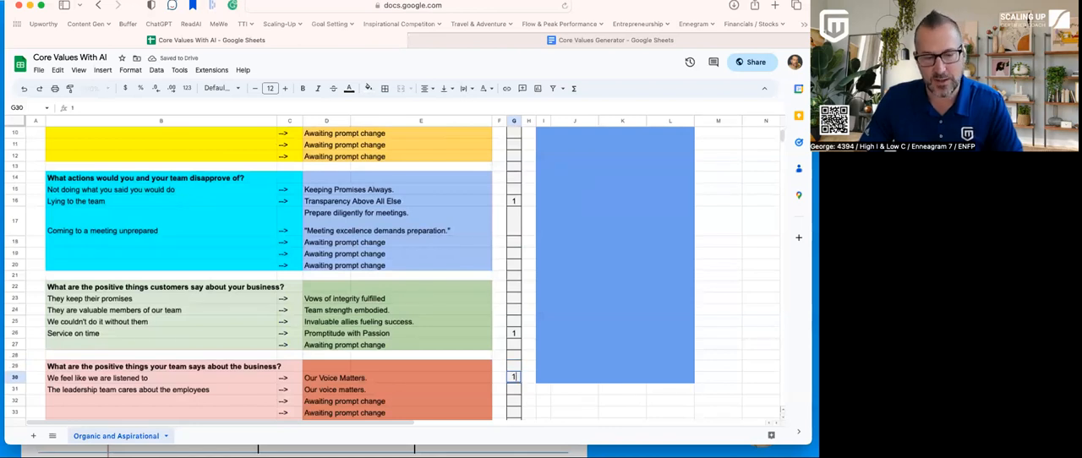
# Flag another team-behaviour row with a 1 so its value joins the core value candidates
pyautogui.scroll(-3)
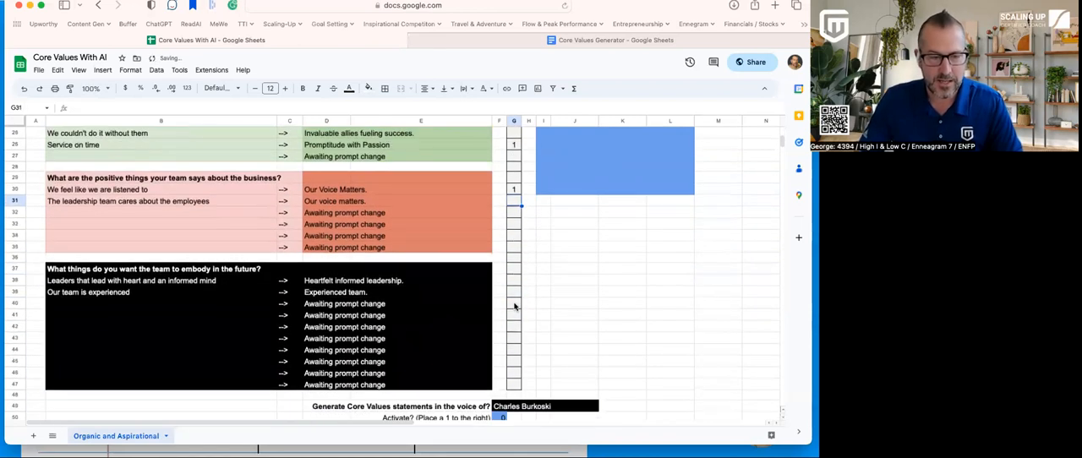
pyautogui.click(514, 280)
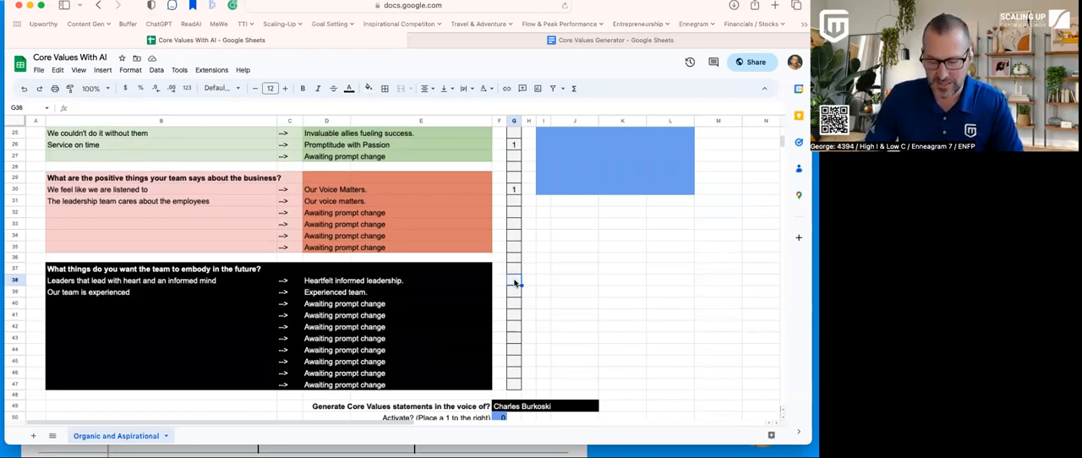
pyautogui.write('1')
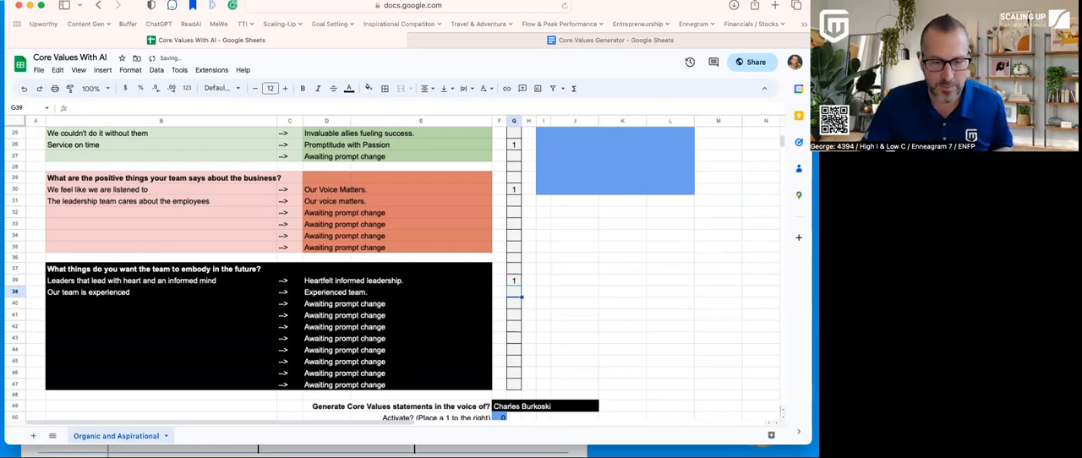
pyautogui.scroll(-3)
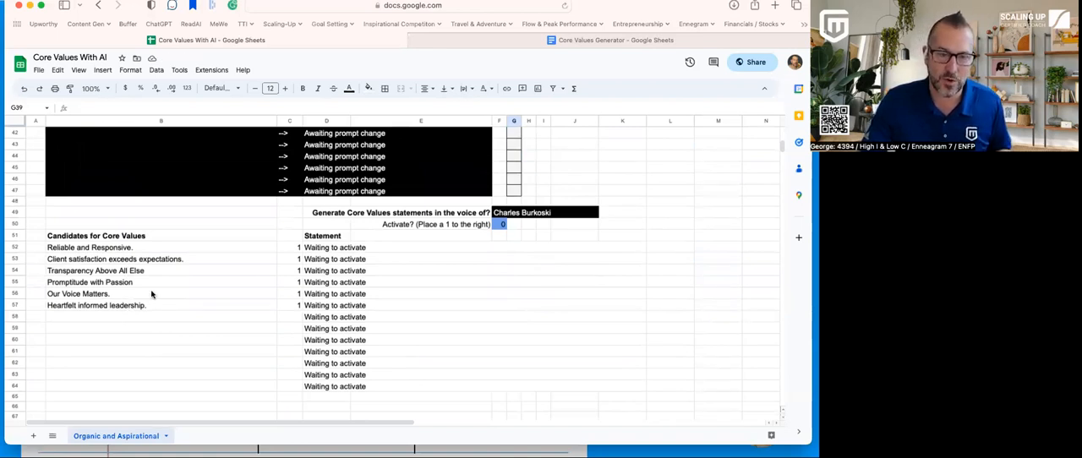
pyautogui.moveTo(456, 237)
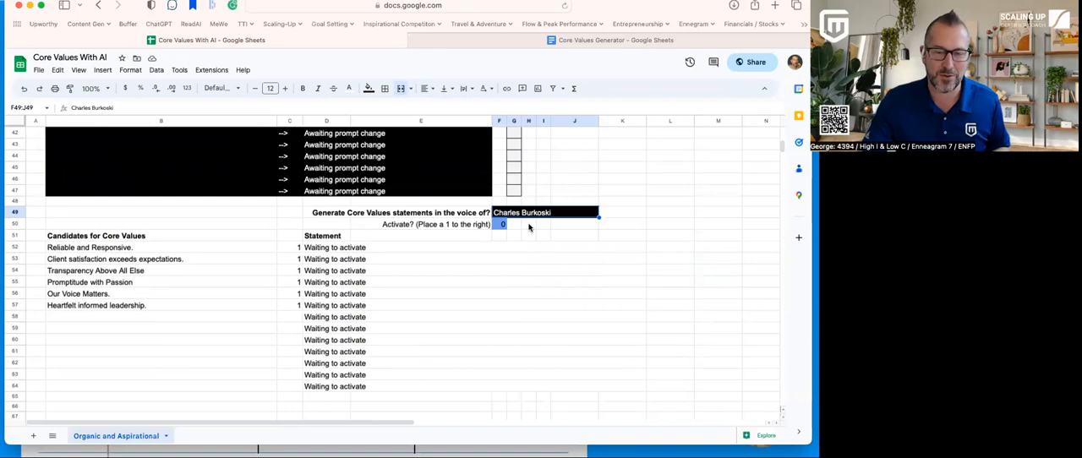
# Enter 1 beside 'Activate? (Place a 1 to the right)' to switch on statement generation
pyautogui.click(502, 223)
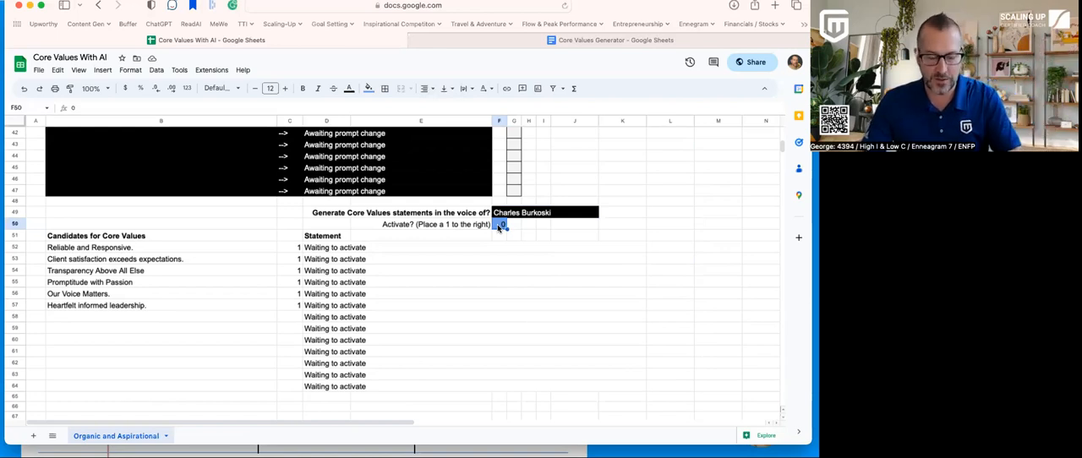
pyautogui.write('1')
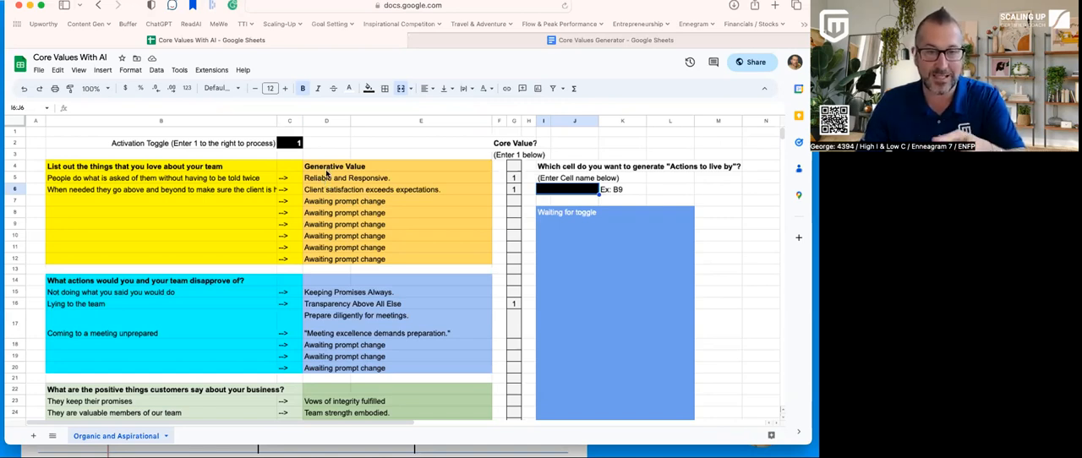
# Enter D6 as the cell for 'Actions to live by', generating a statement and actions for Reliable and Responsive
pyautogui.write('D5')
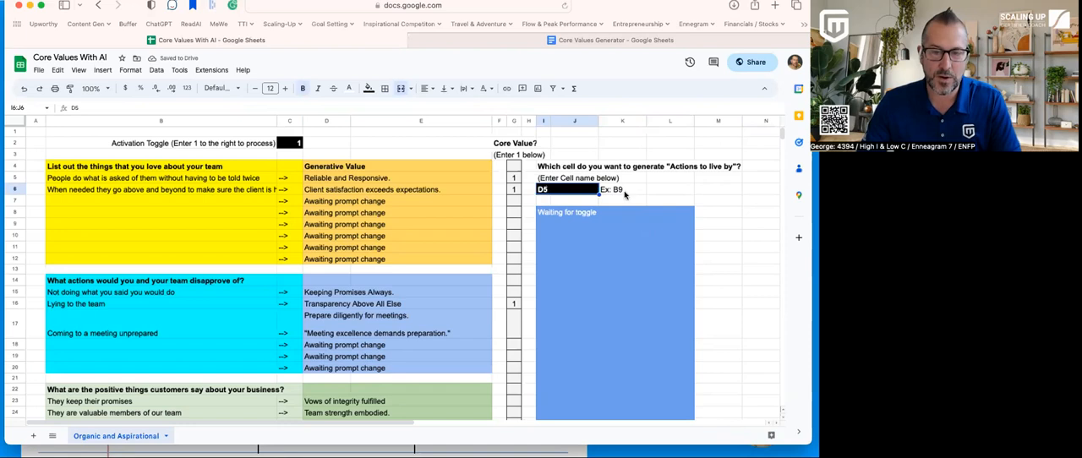
pyautogui.click(669, 189)
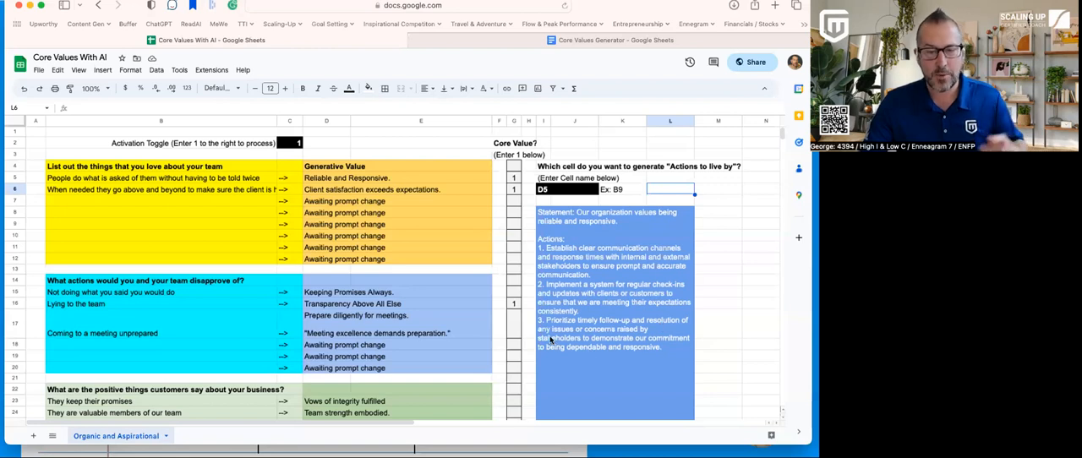
pyautogui.moveTo(583, 338)
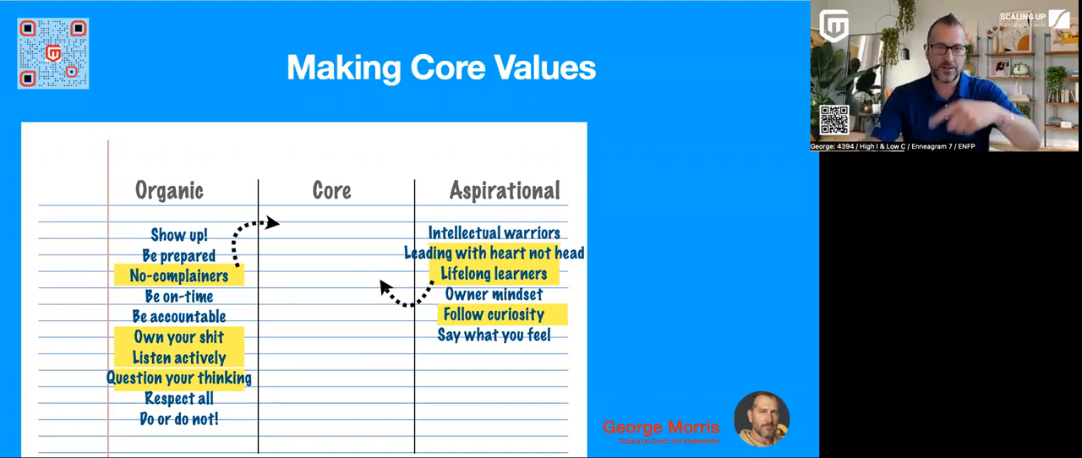
pyautogui.moveTo(128, 147)
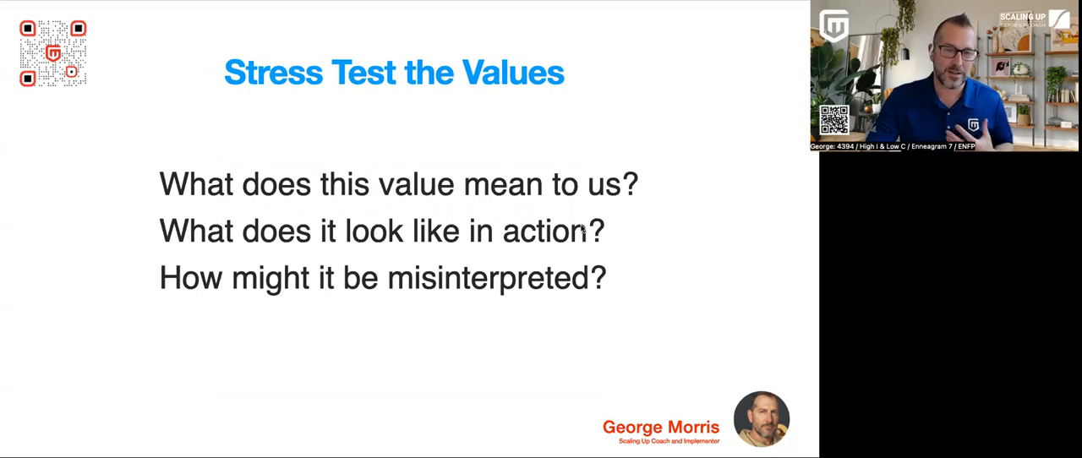
pyautogui.moveTo(639, 212)
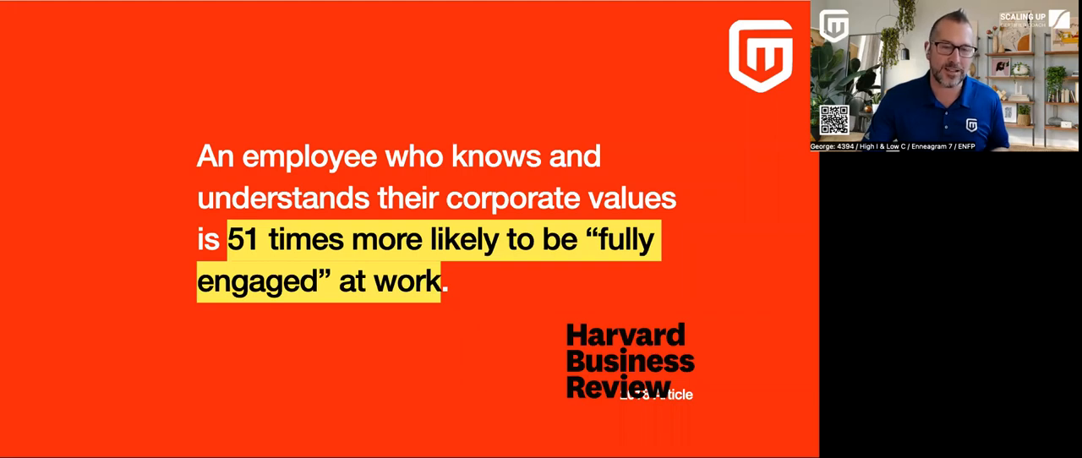
# Advance the slides past the Harvard Business Review '51 times more engaged' quote to Quarterly Conversations
pyautogui.click(629, 363)
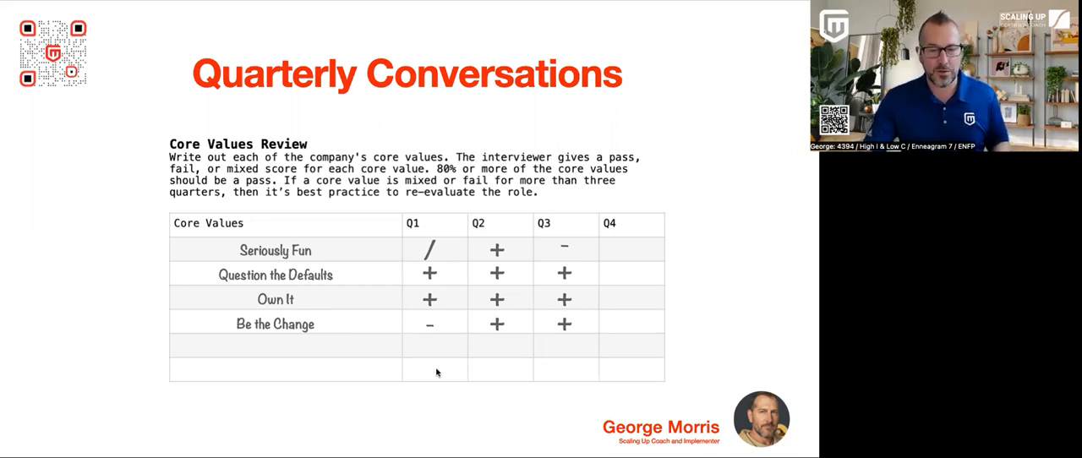
pyautogui.moveTo(578, 304)
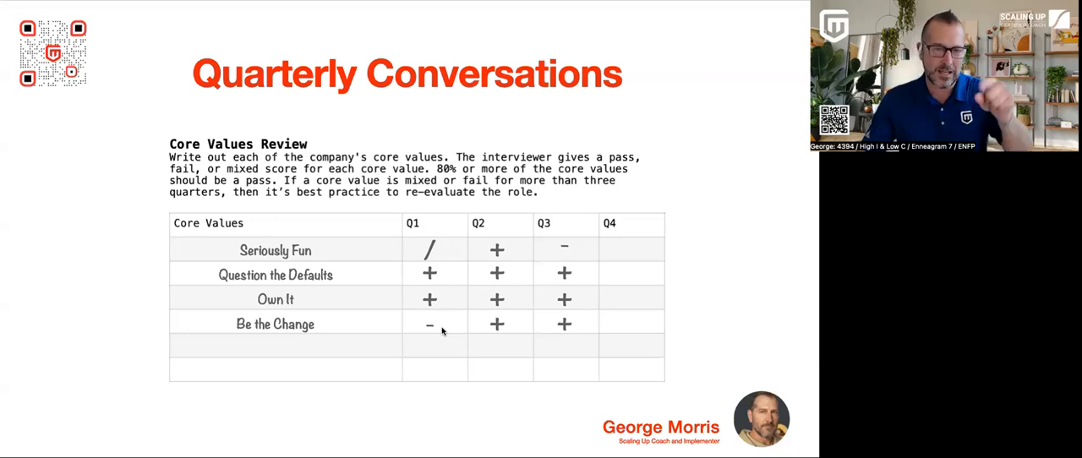
pyautogui.moveTo(497, 328)
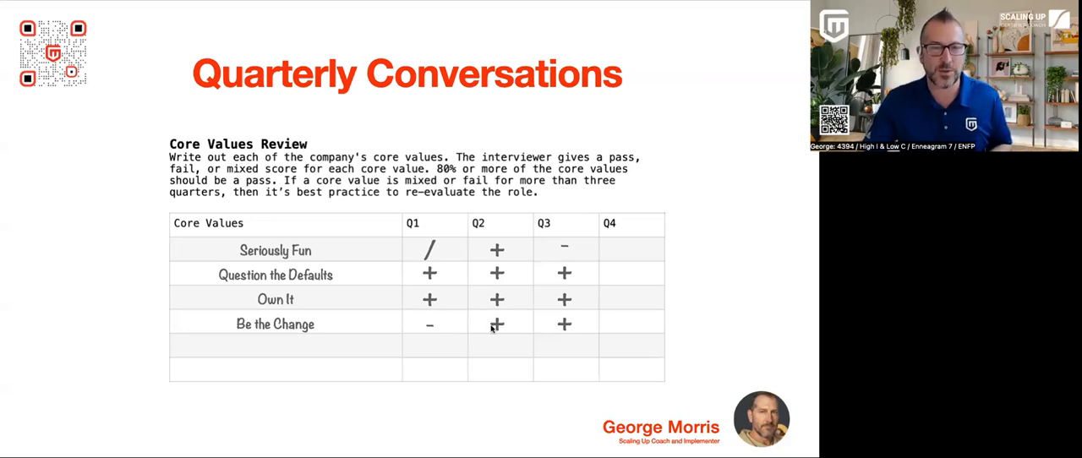
pyautogui.moveTo(549, 324)
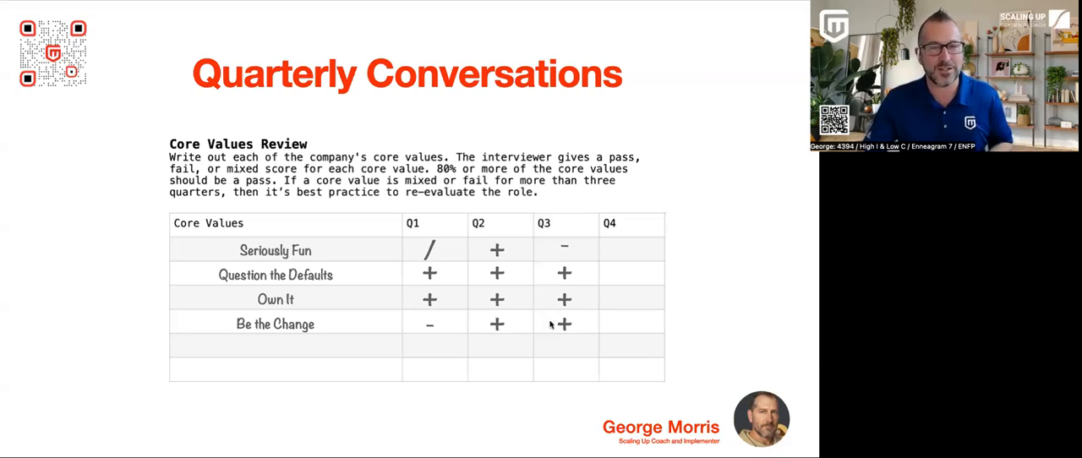